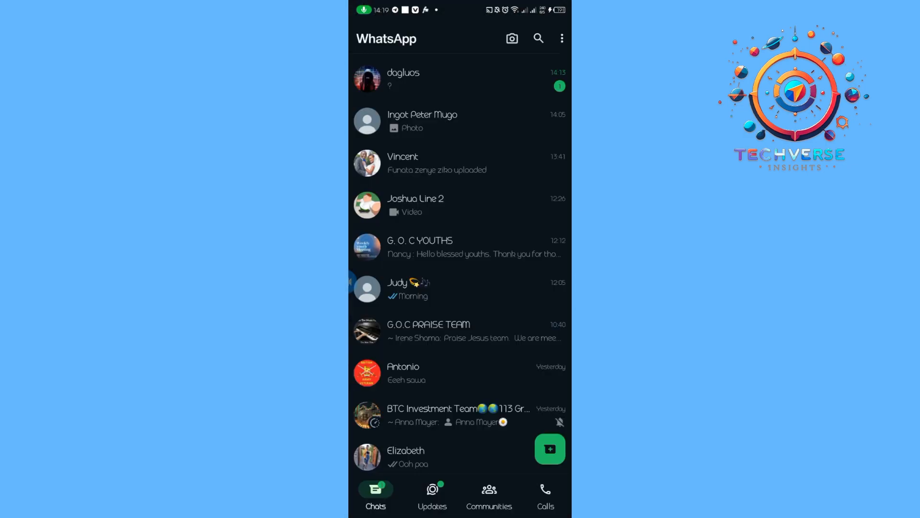
- Start a search across all WhatsApp chats from the Chats screen
{"action": "left_click", "coordinate": [538, 38]}
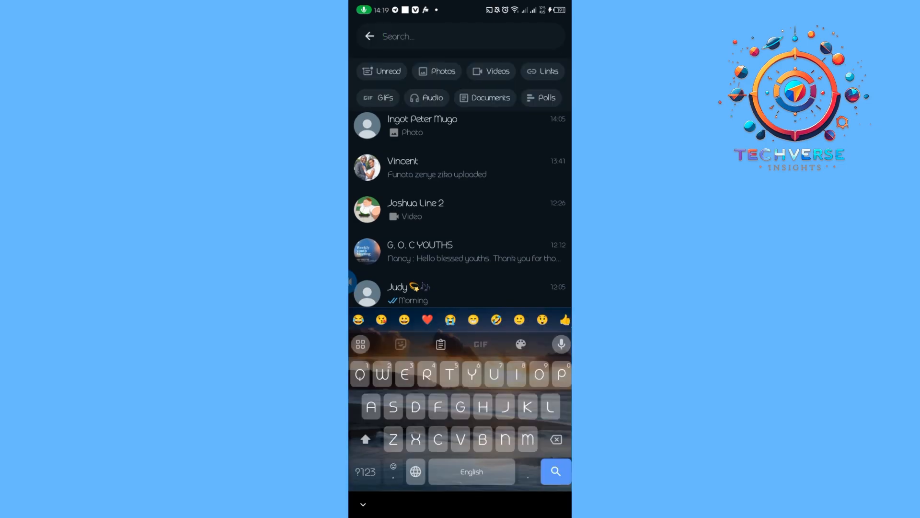
- Filter the search to Photos and browse the grid grouped by recent, last week and last month
{"action": "left_click", "coordinate": [437, 71]}
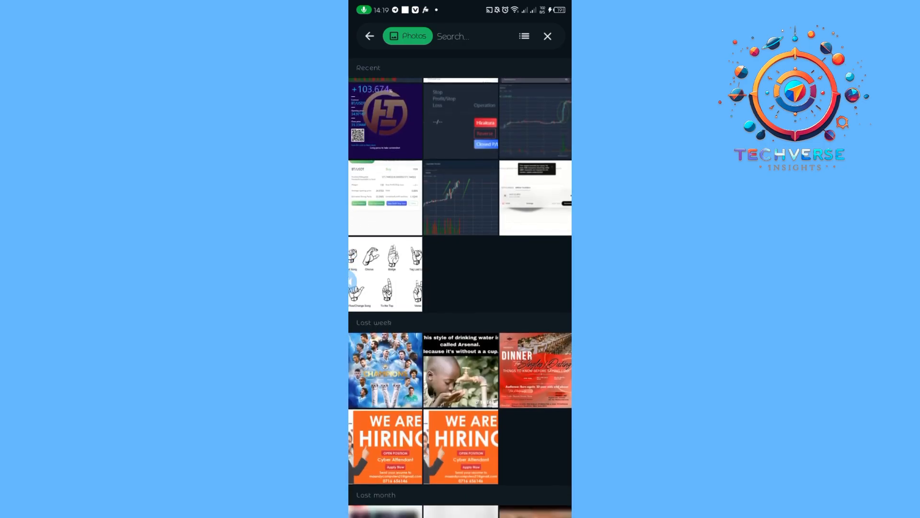
{"action": "scroll", "scroll_direction": "down", "scroll_amount": 3}
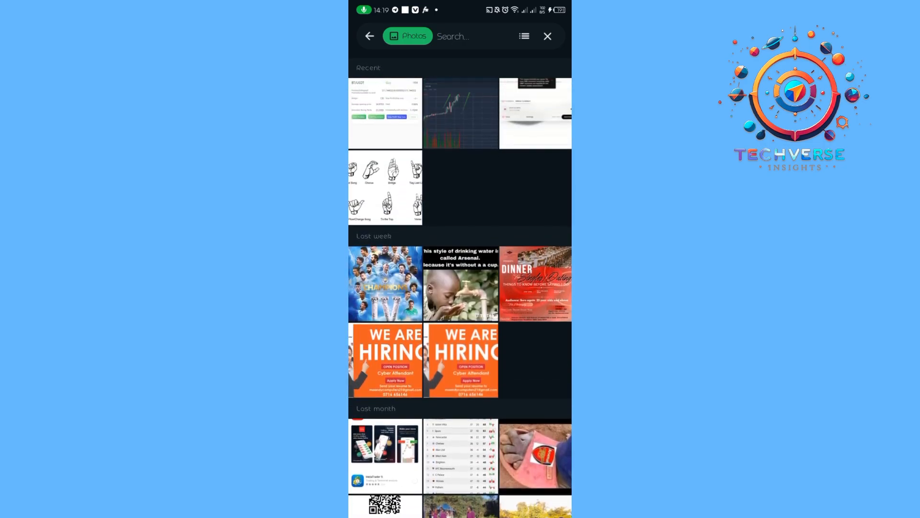
{"action": "scroll", "scroll_direction": "down", "scroll_amount": 3}
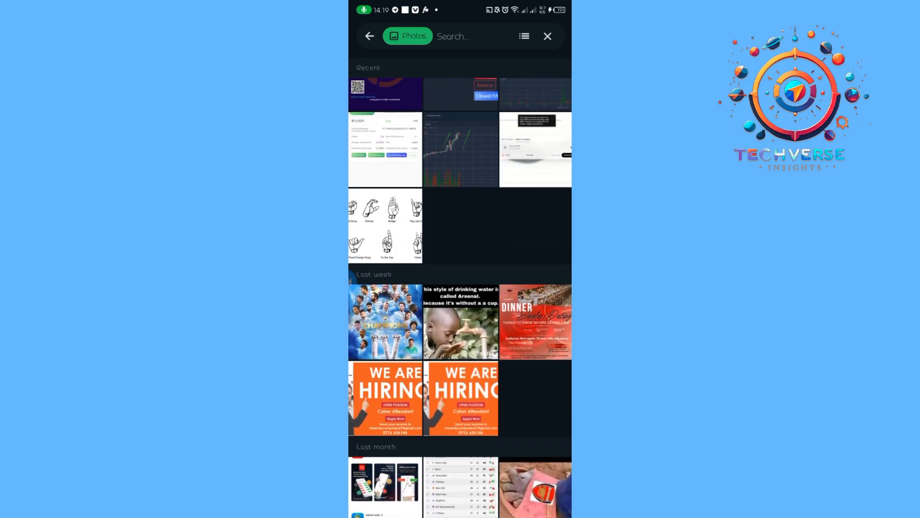
- Search the photos for 'Joshua', which returns no results
{"action": "left_click", "coordinate": [454, 36]}
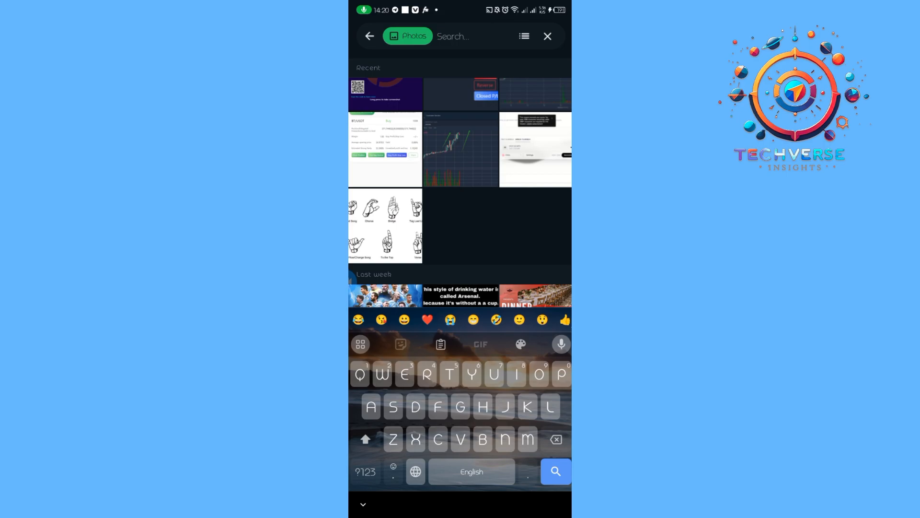
{"action": "type", "text": "Joshua"}
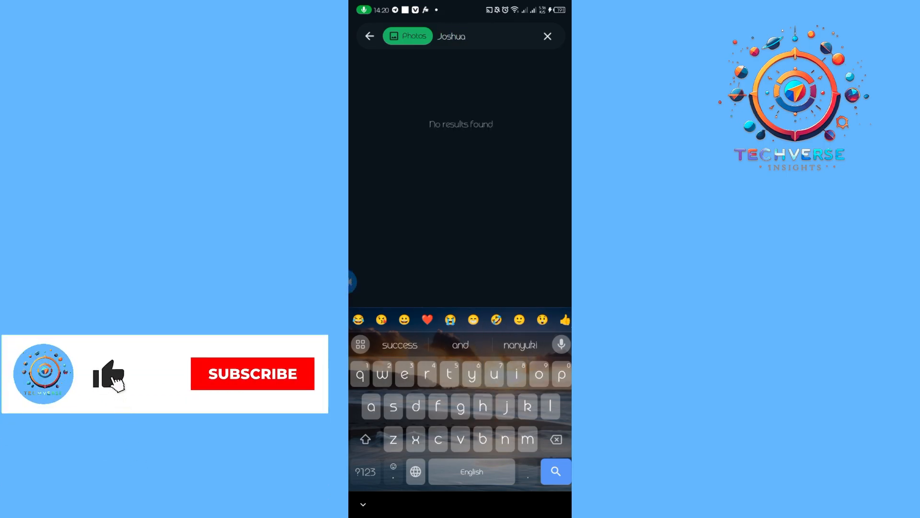